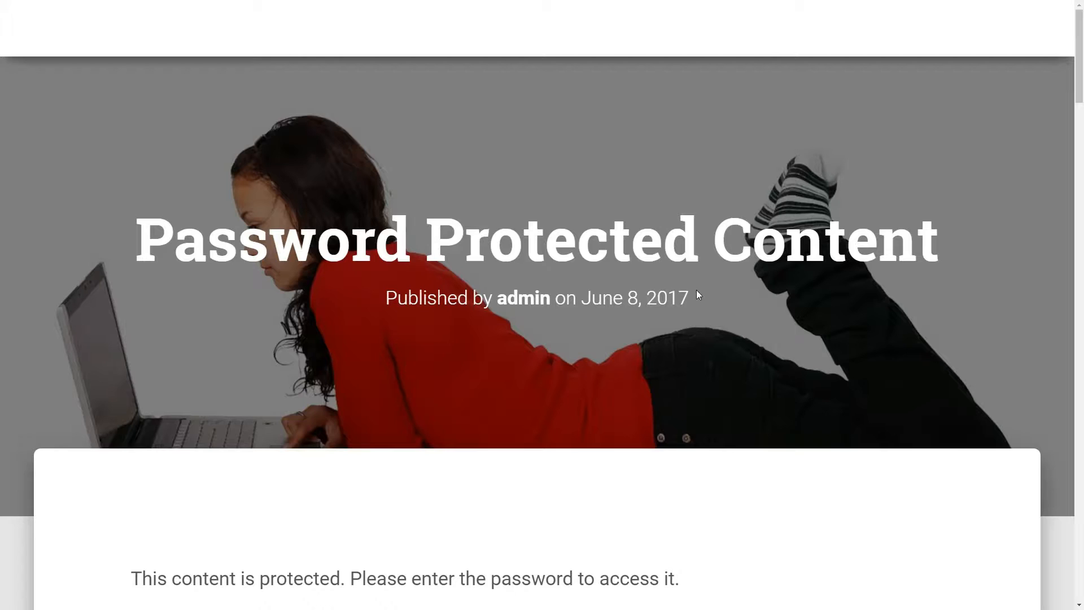
pyautogui.moveTo(708, 314)
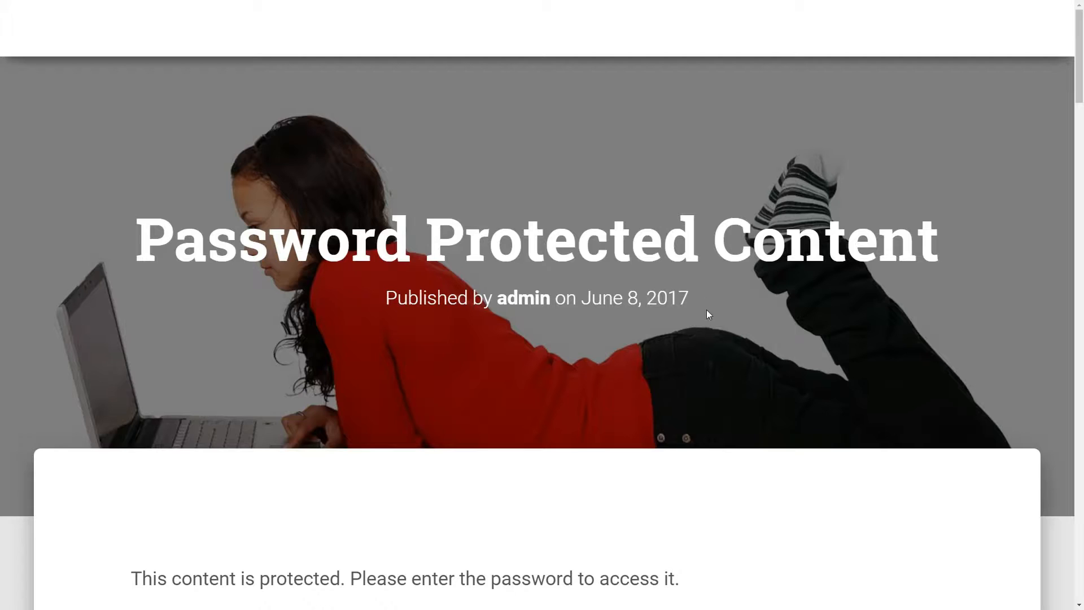
pyautogui.moveTo(774, 434)
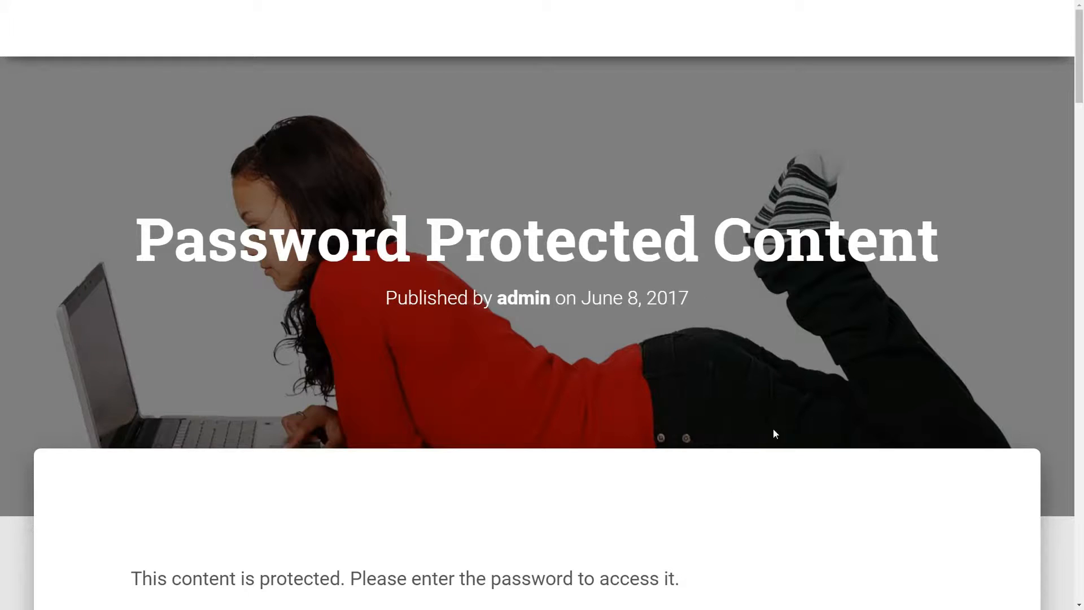
# - Install the Content Protector plugin from the Add New search results and activate it
pyautogui.scroll(-3)
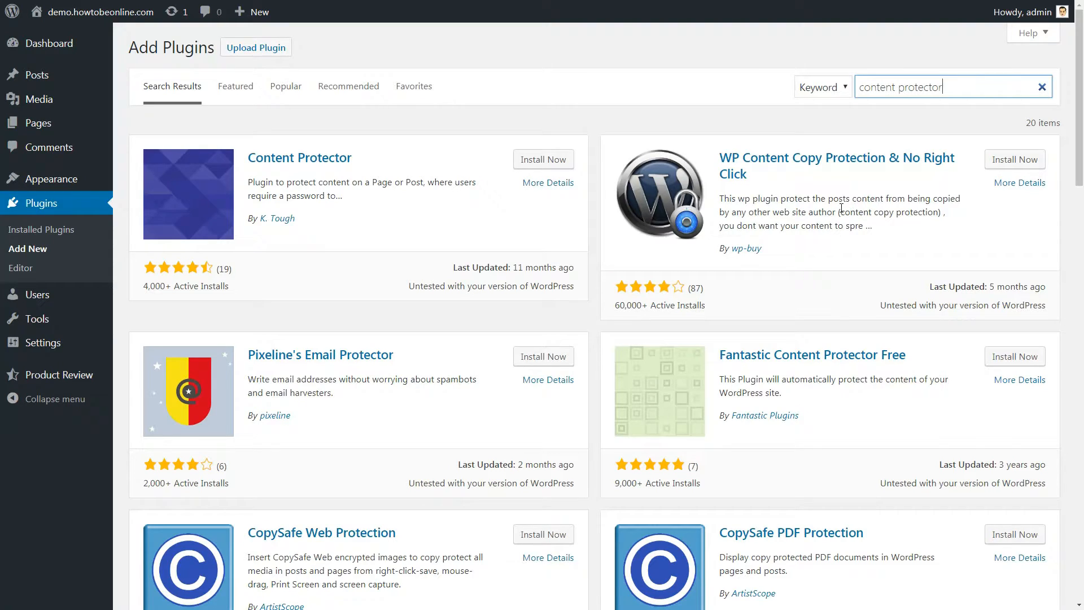
pyautogui.click(543, 160)
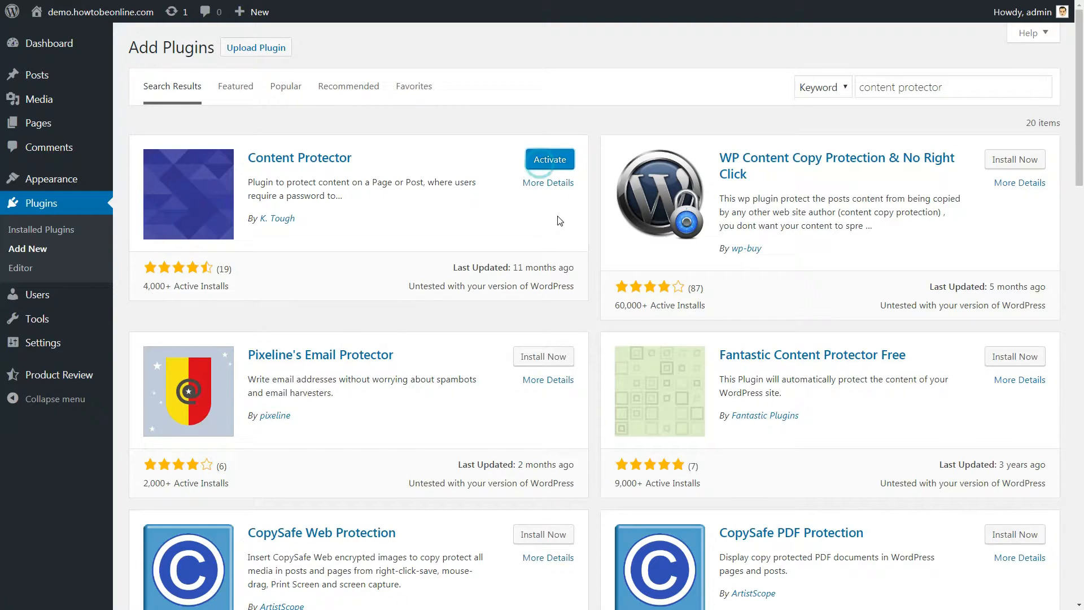
pyautogui.click(548, 159)
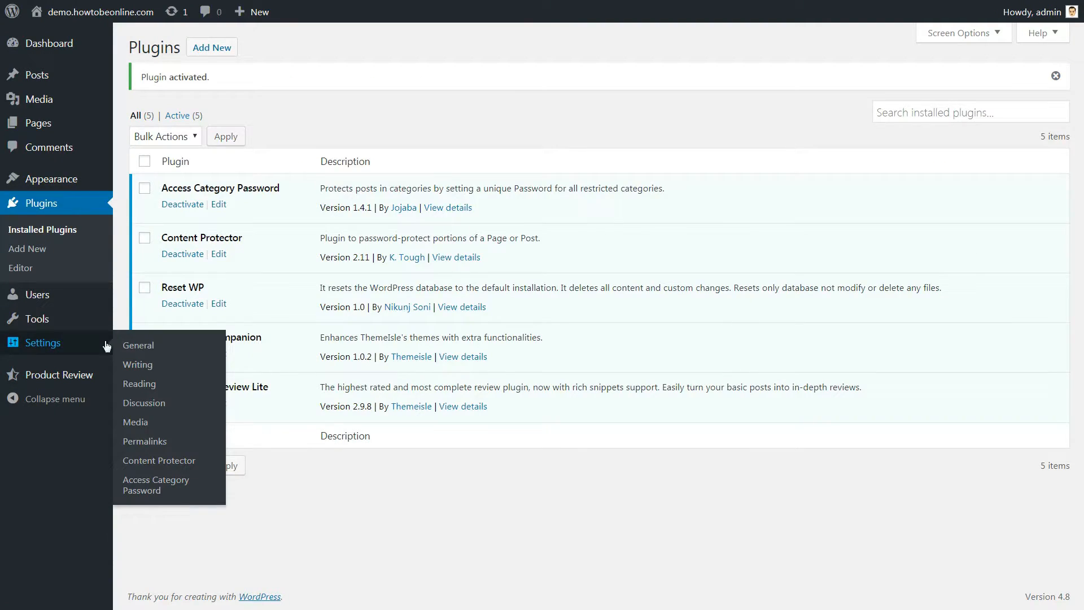
pyautogui.moveTo(156, 485)
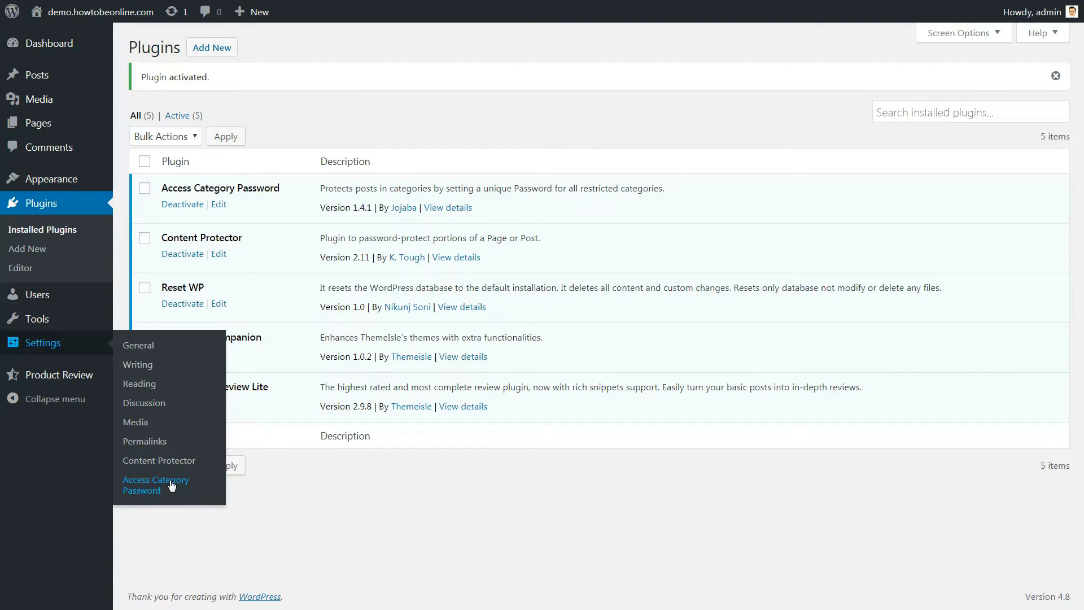
pyautogui.moveTo(158, 461)
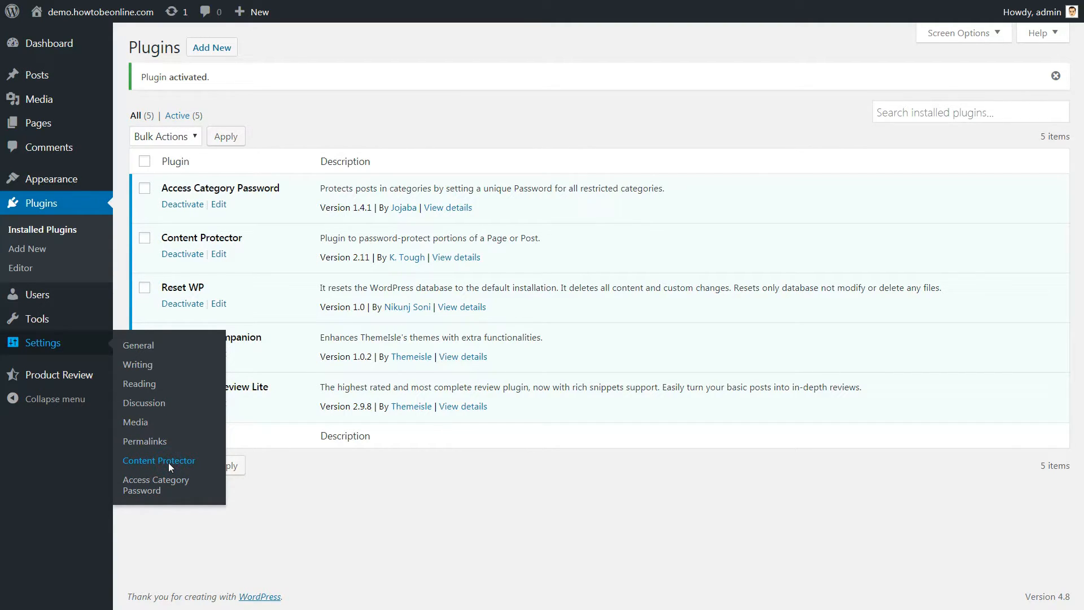
# - Save the Content Protector general settings and edit the 'Password Protected Content' post
pyautogui.click(158, 460)
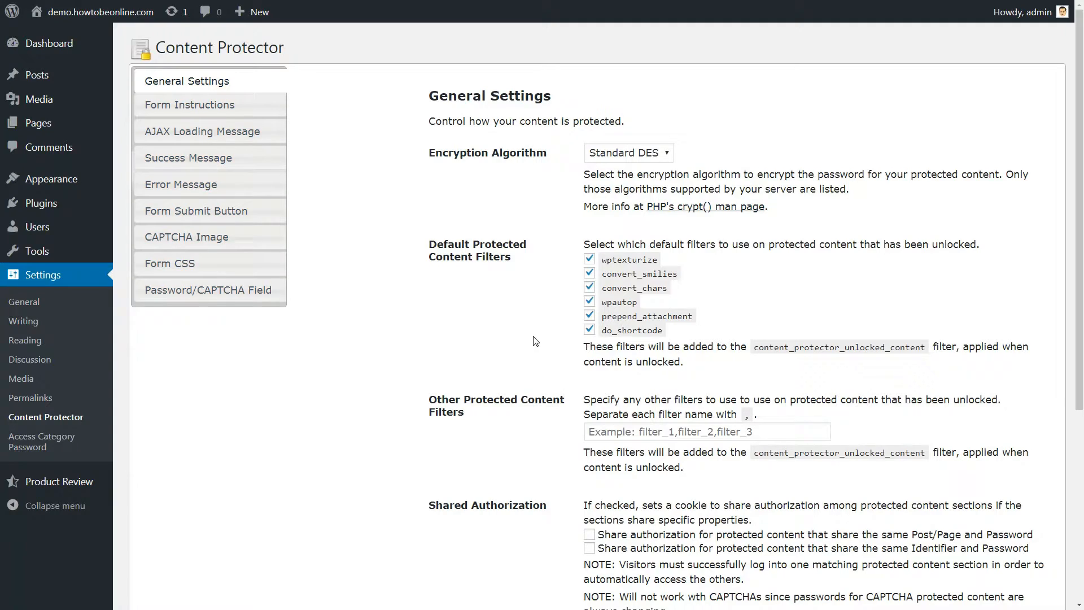
pyautogui.scroll(-3)
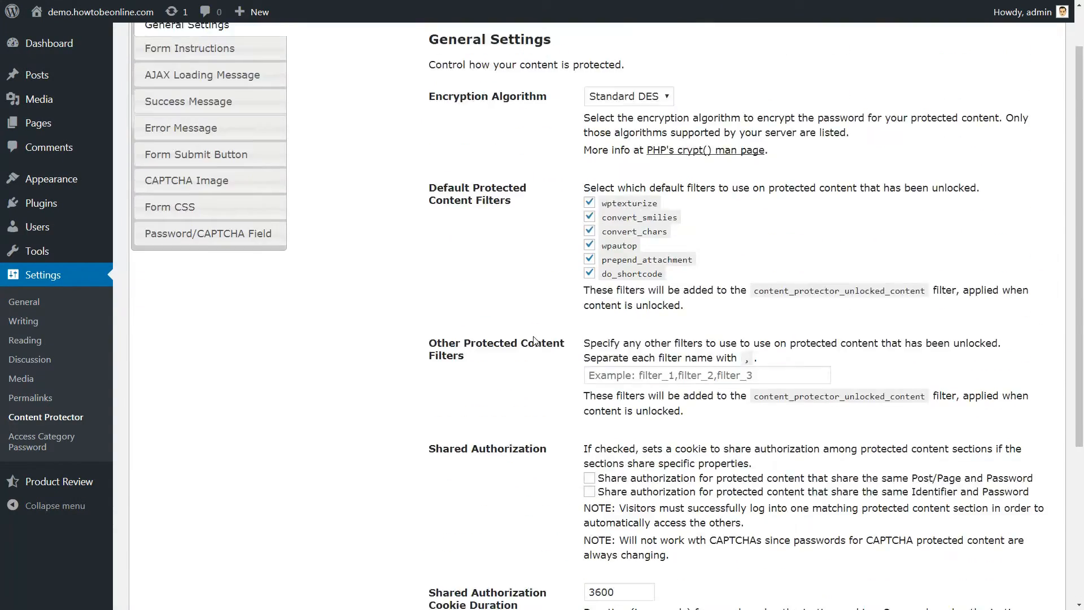
pyautogui.scroll(-3)
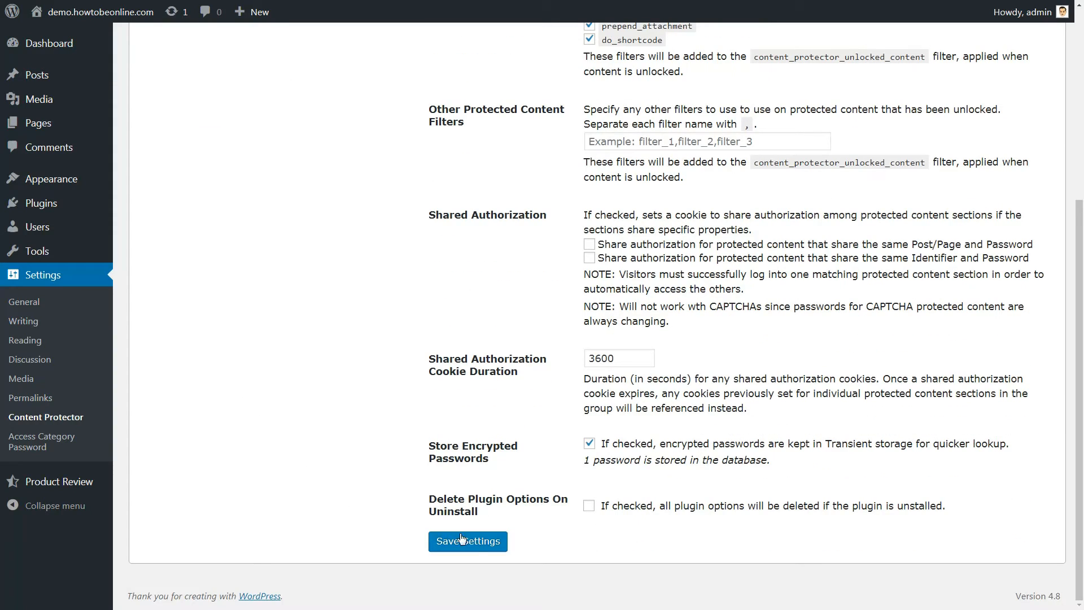
pyautogui.click(468, 541)
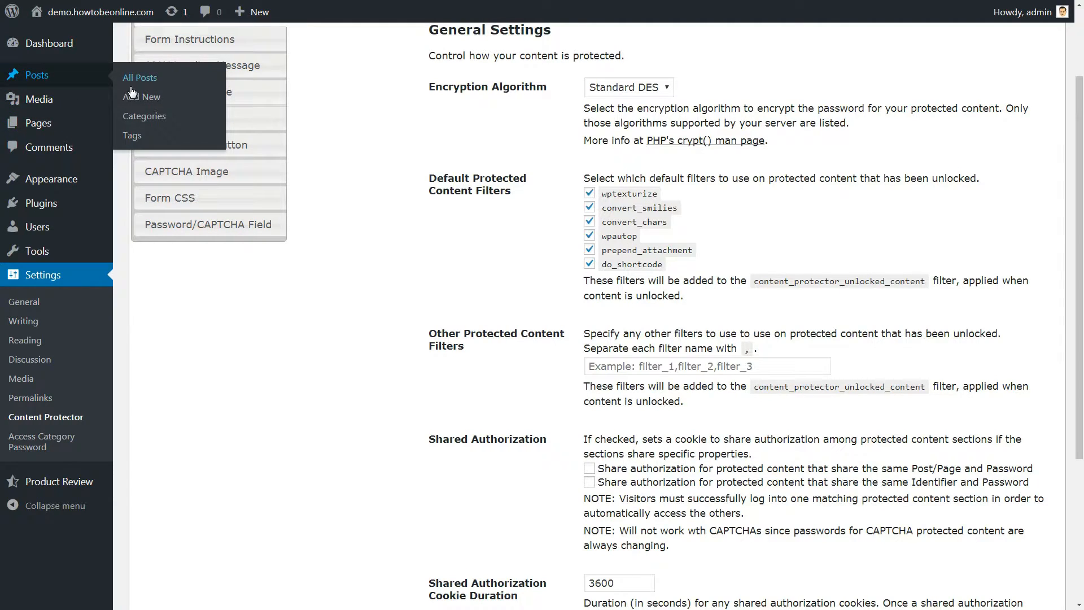
pyautogui.click(139, 77)
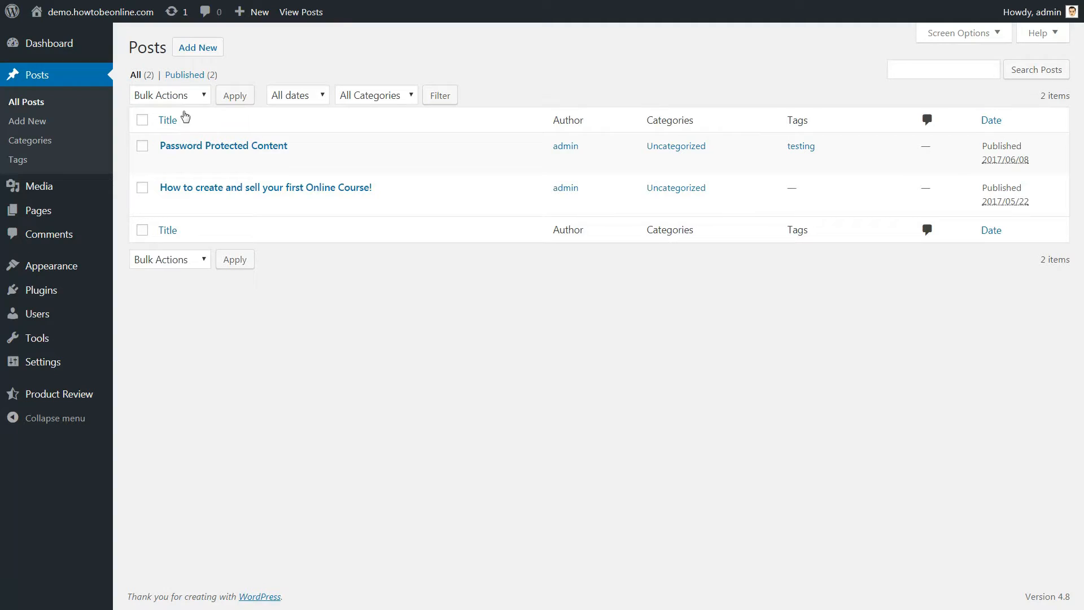
pyautogui.moveTo(223, 145)
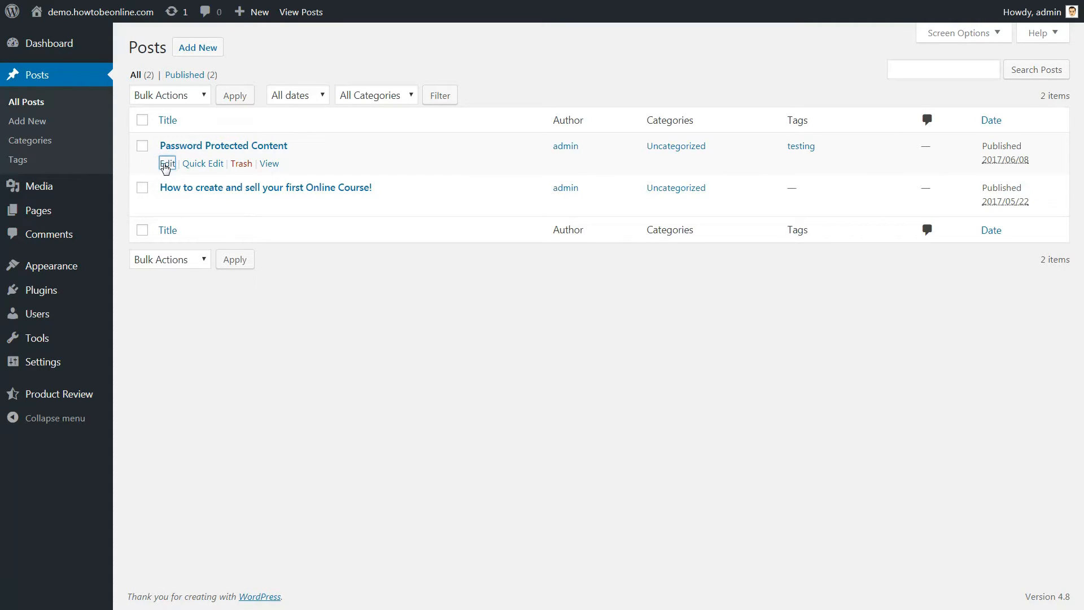
pyautogui.click(167, 164)
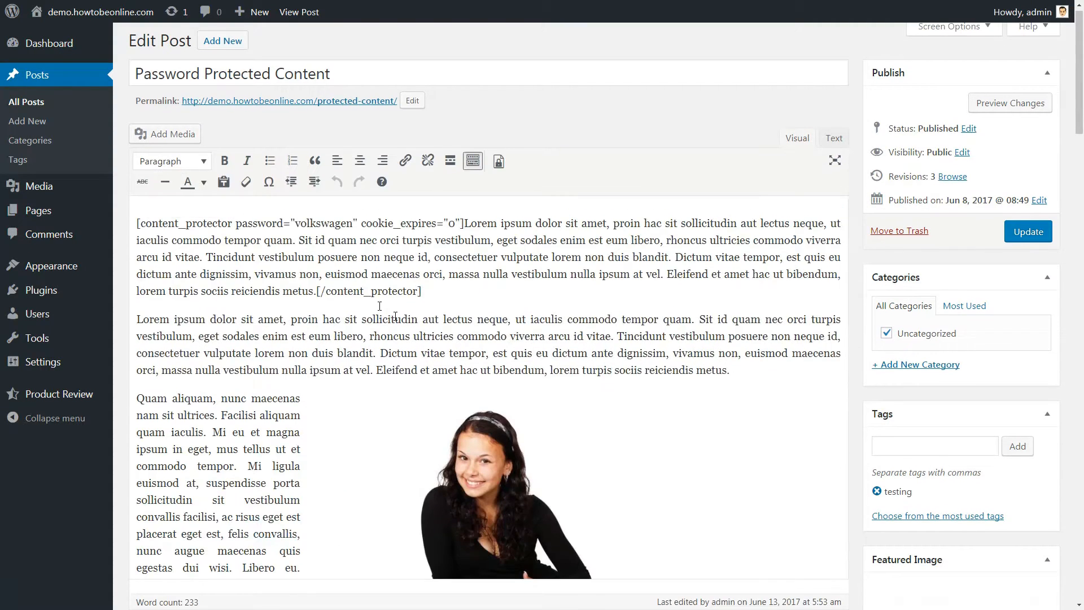
pyautogui.click(496, 161)
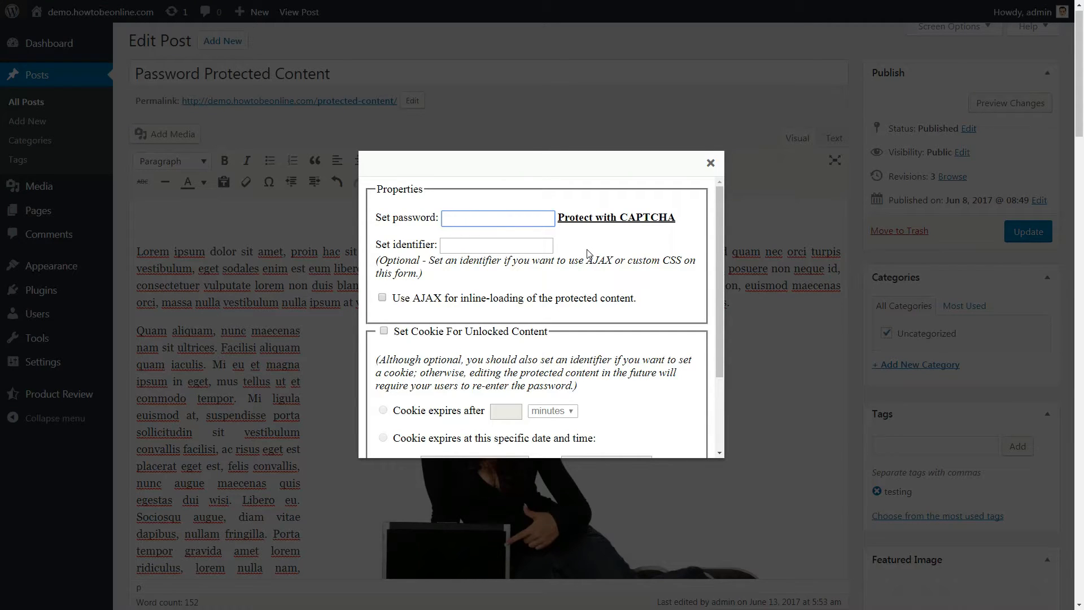
pyautogui.scroll(-3)
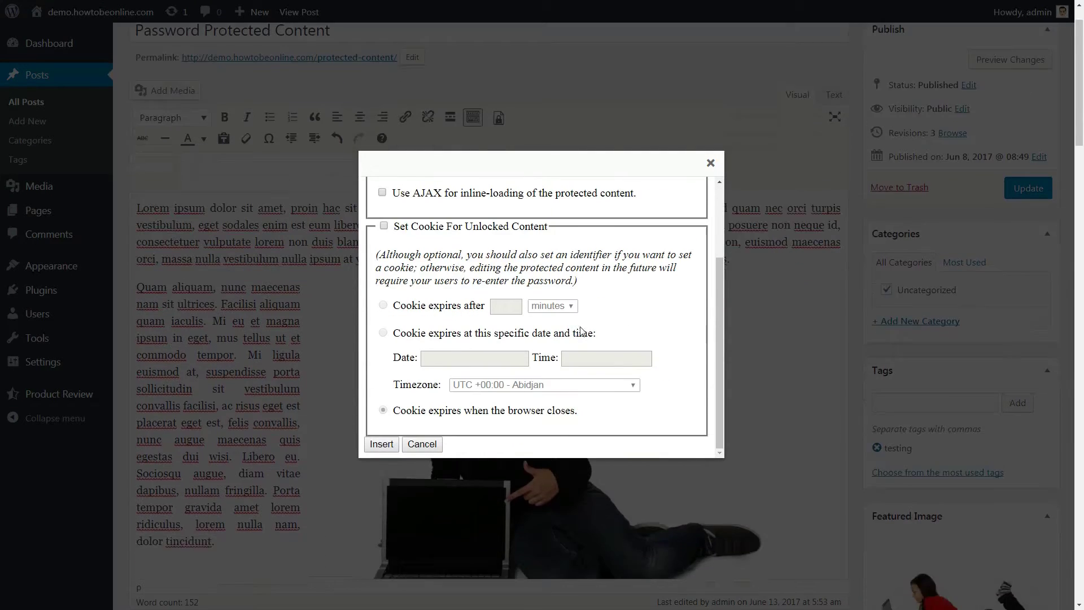
pyautogui.click(381, 444)
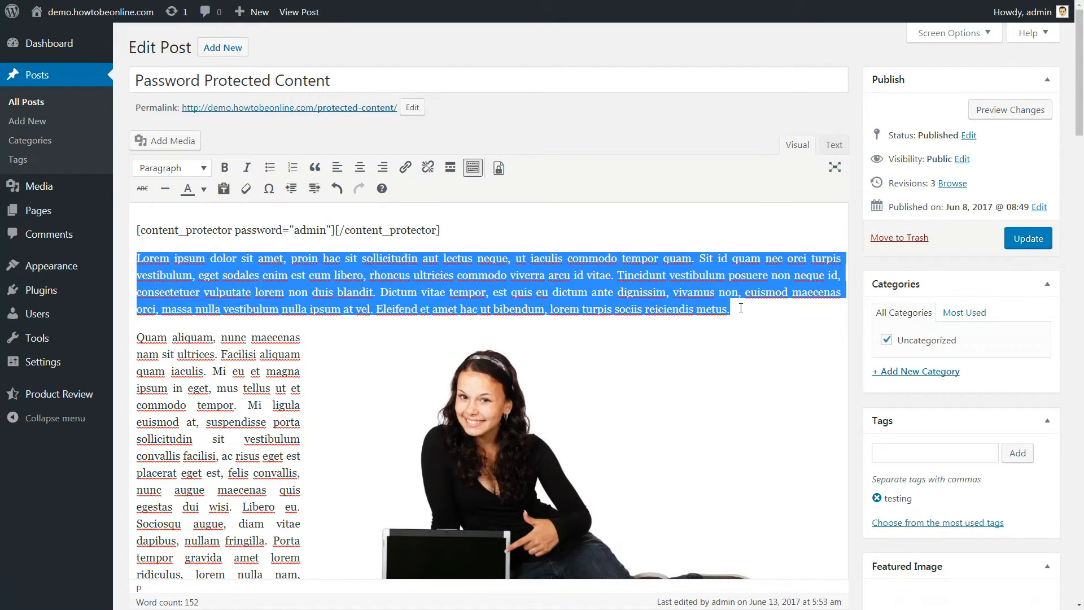
pyautogui.click(334, 230)
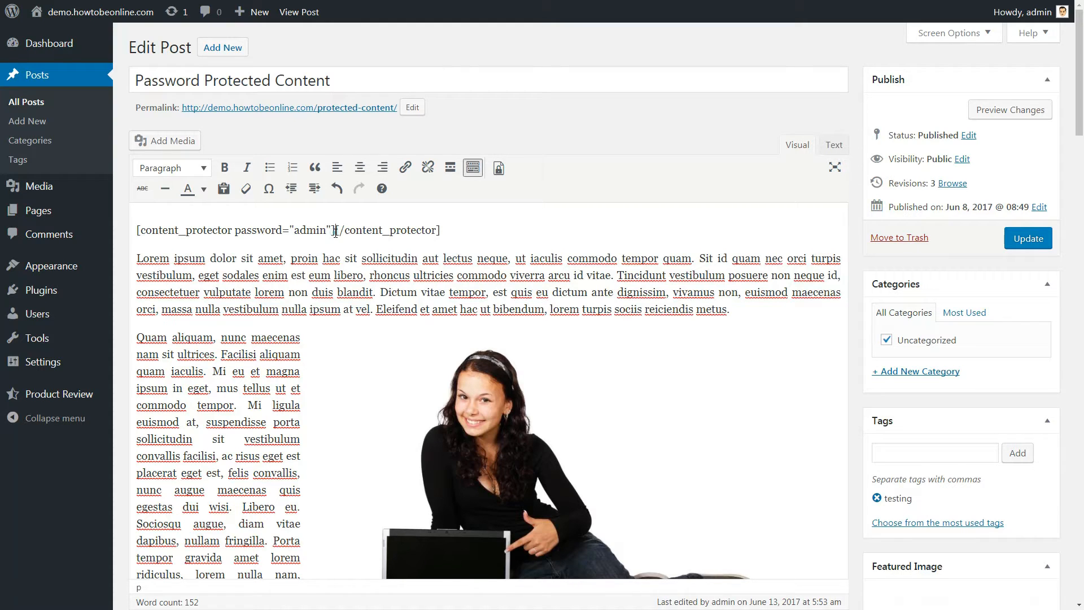
pyautogui.click(1026, 238)
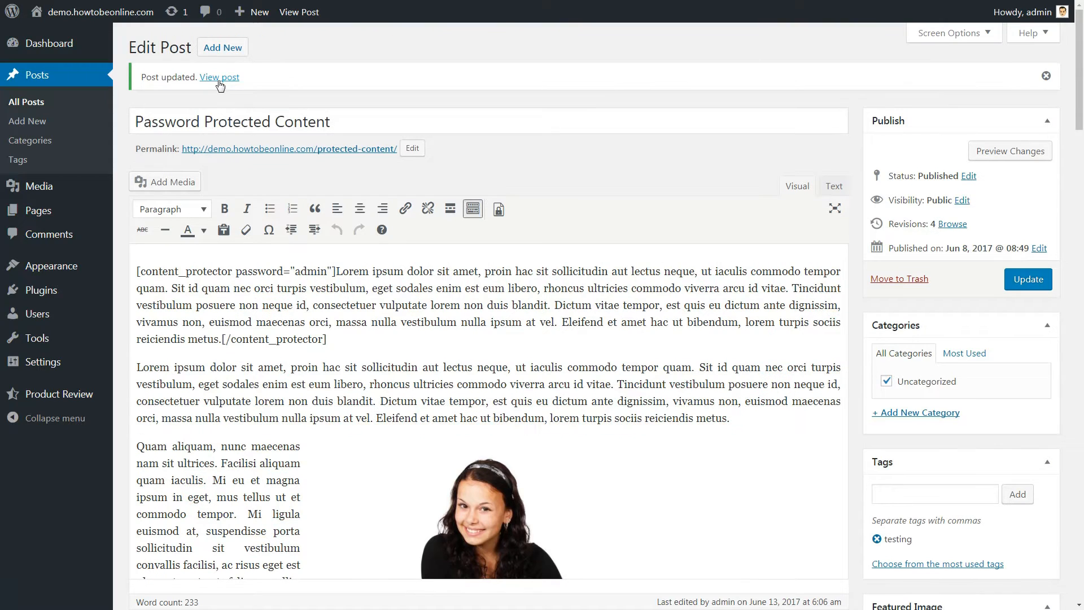
# - View the live post, unlock the protected paragraph with the password, and return to editing
pyautogui.click(219, 76)
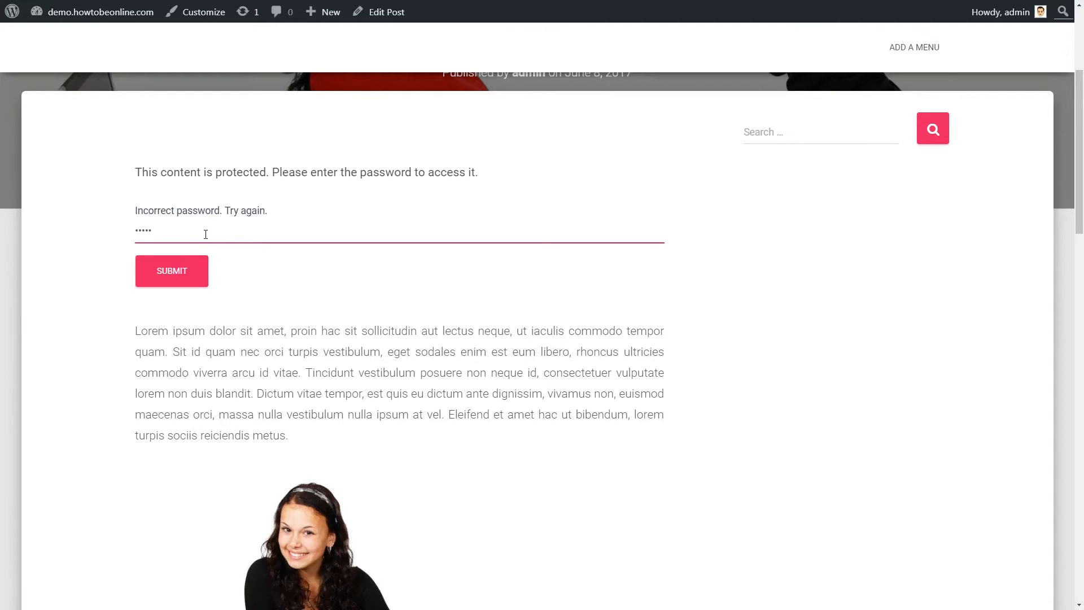
pyautogui.moveTo(165, 201)
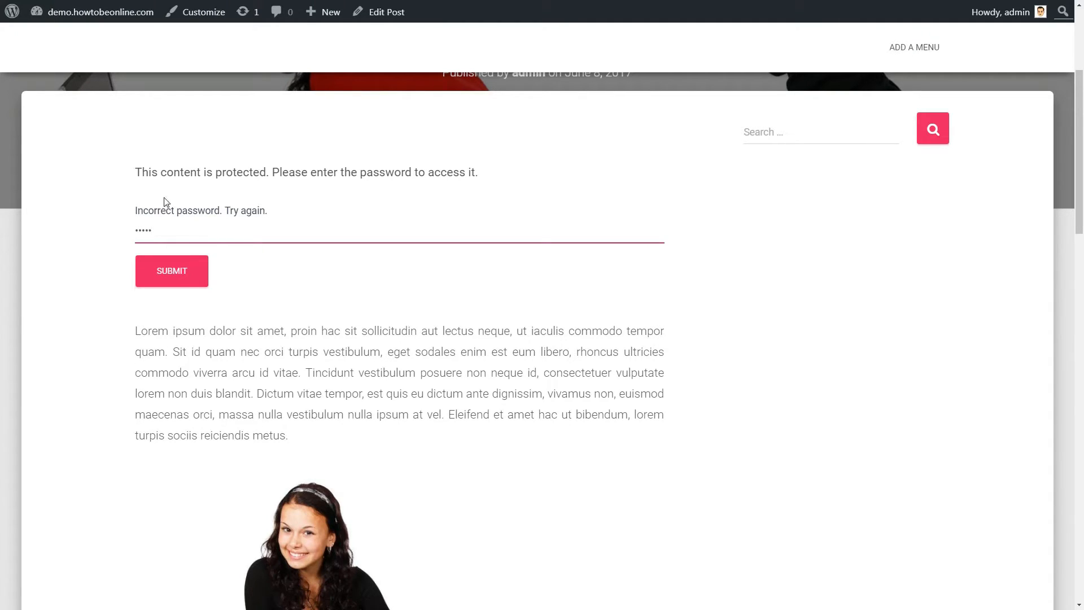
pyautogui.press('Backspace')
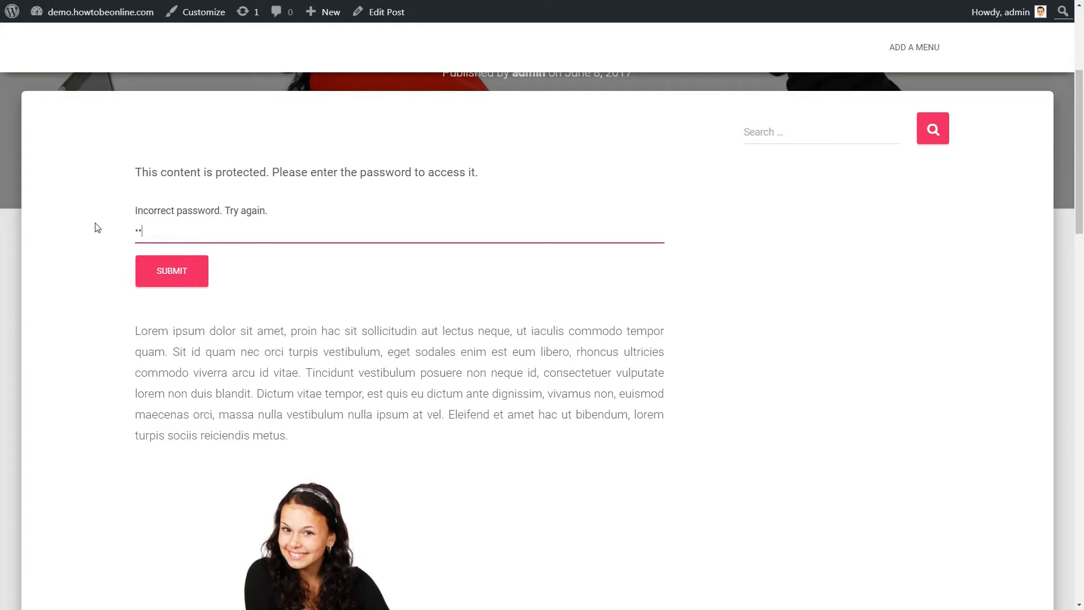
pyautogui.click(171, 271)
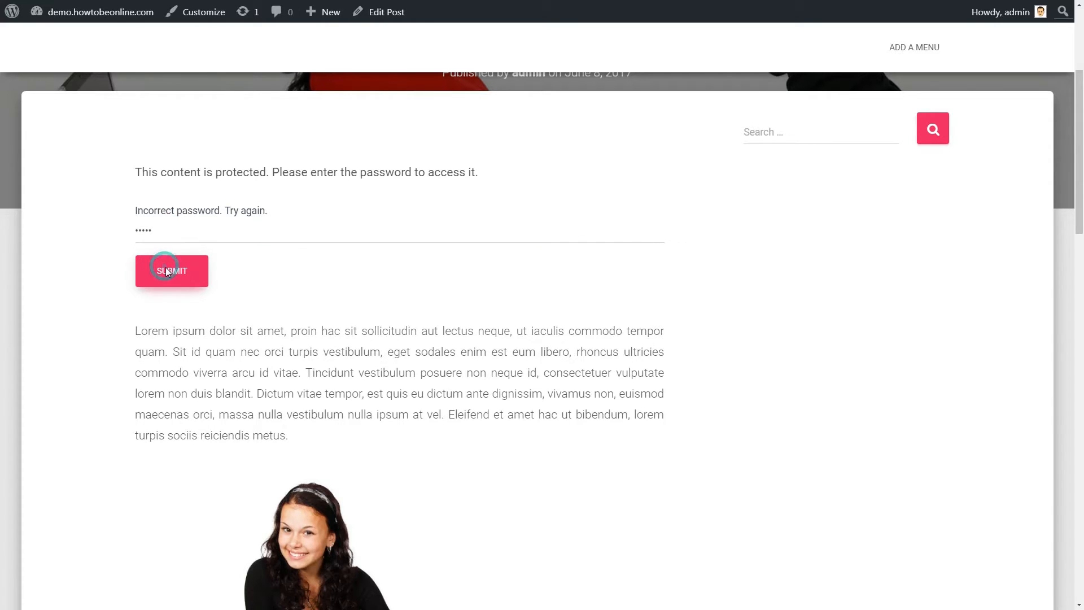
pyautogui.click(170, 270)
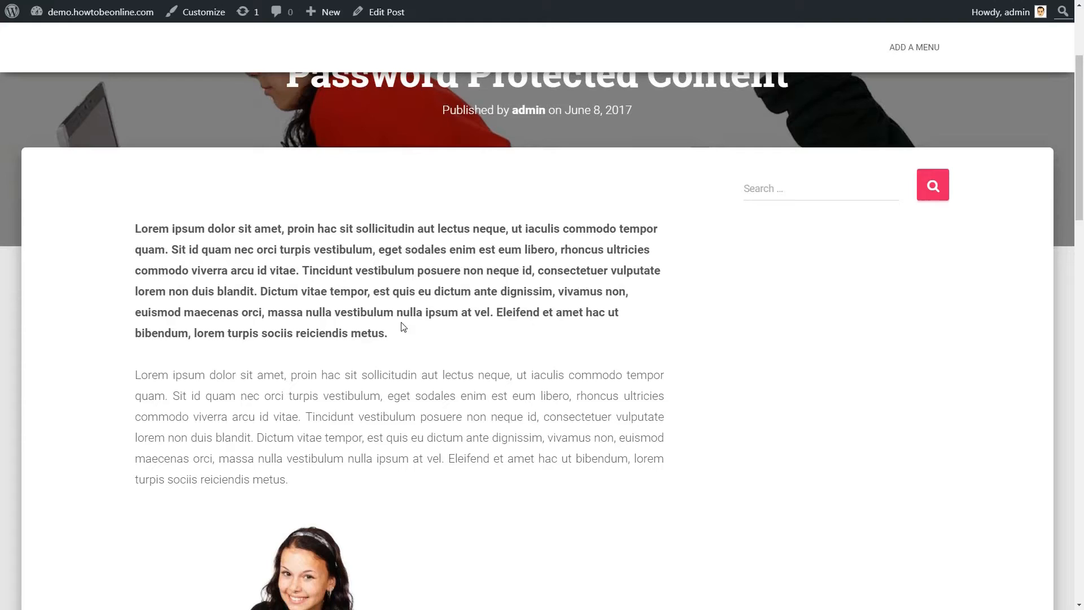
pyautogui.click(385, 12)
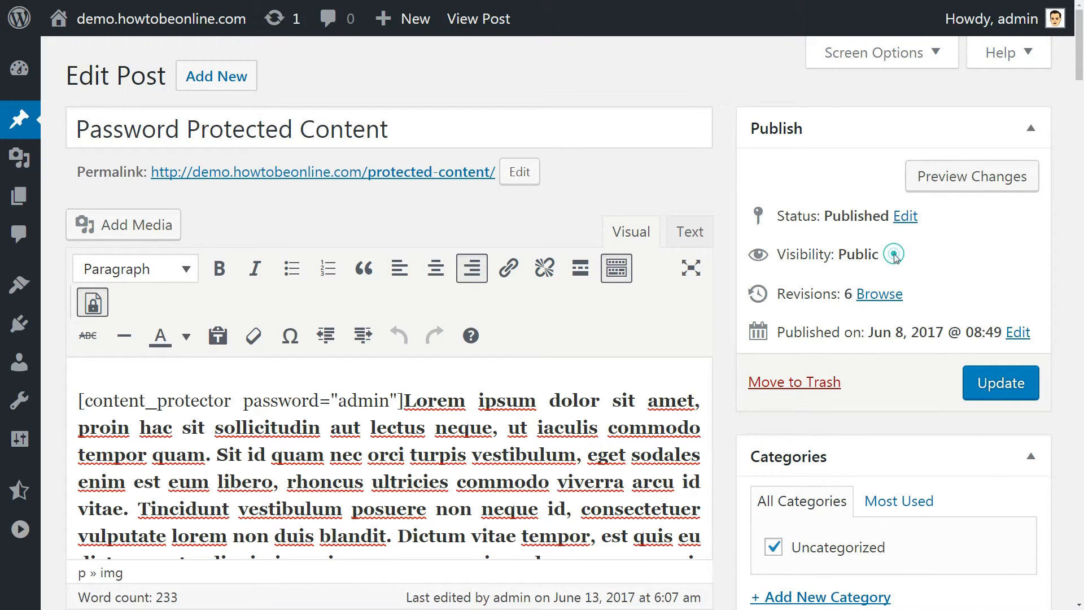
pyautogui.click(893, 254)
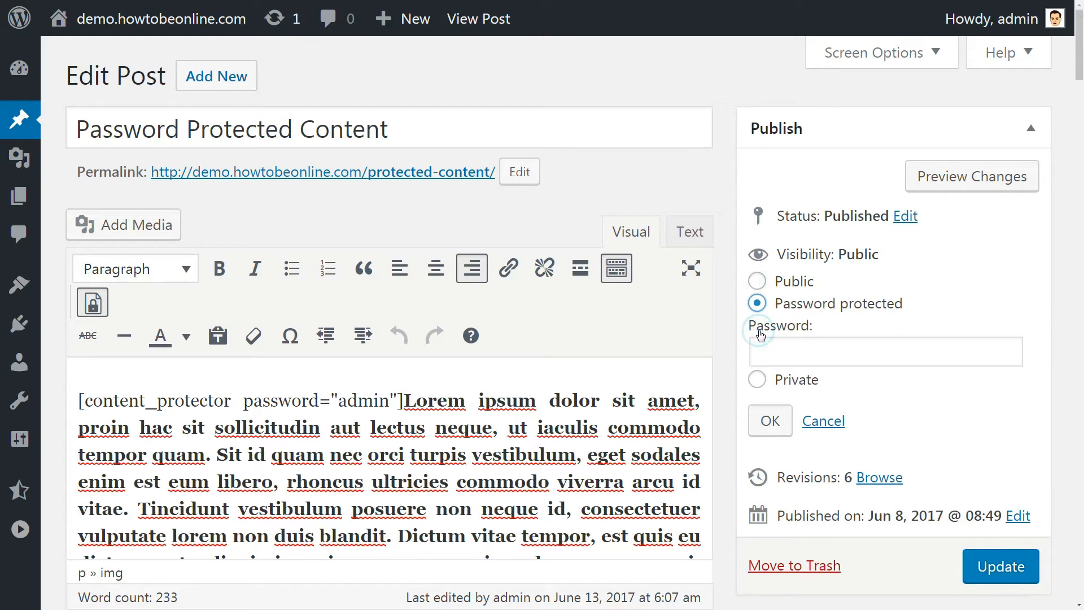
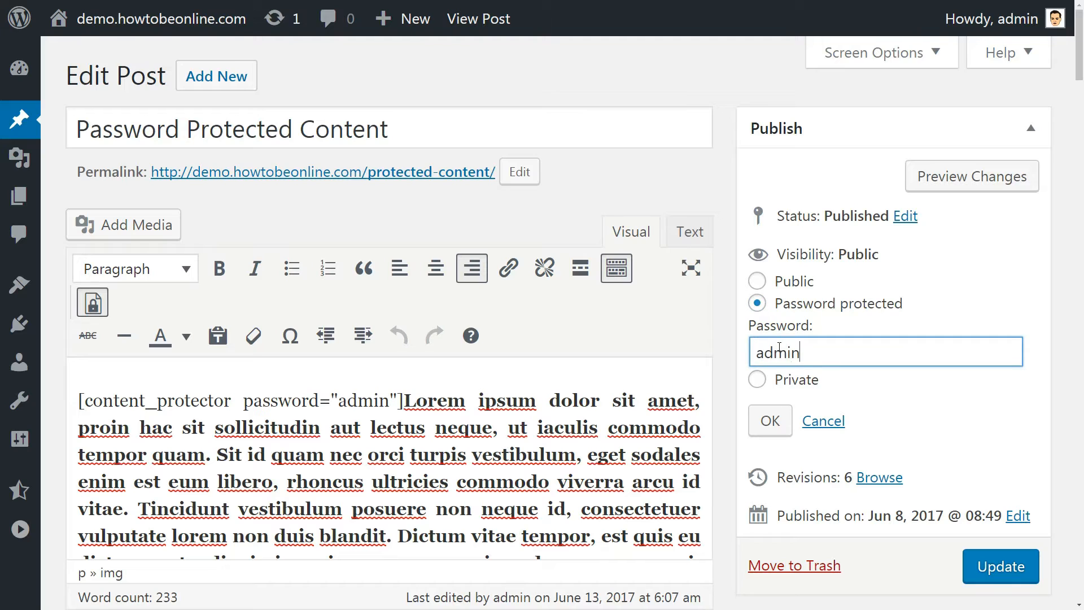